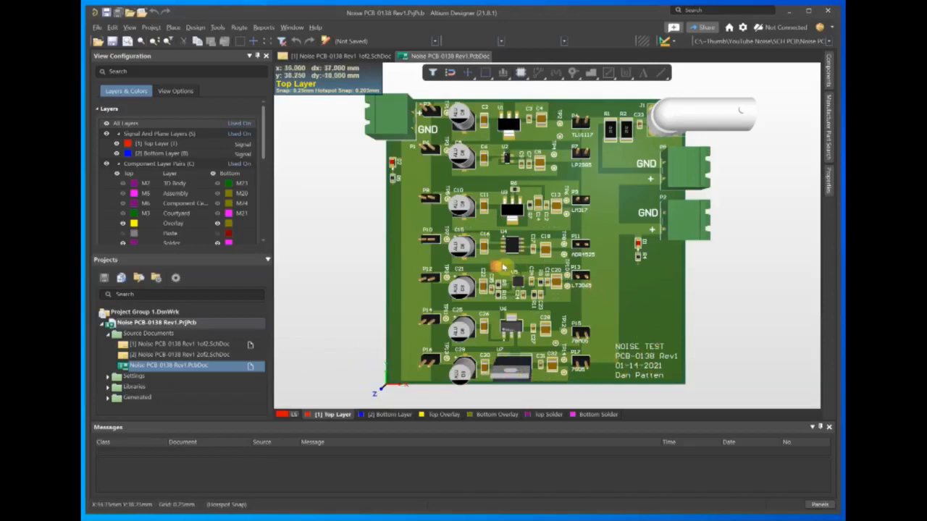
mouse_move(514, 281)
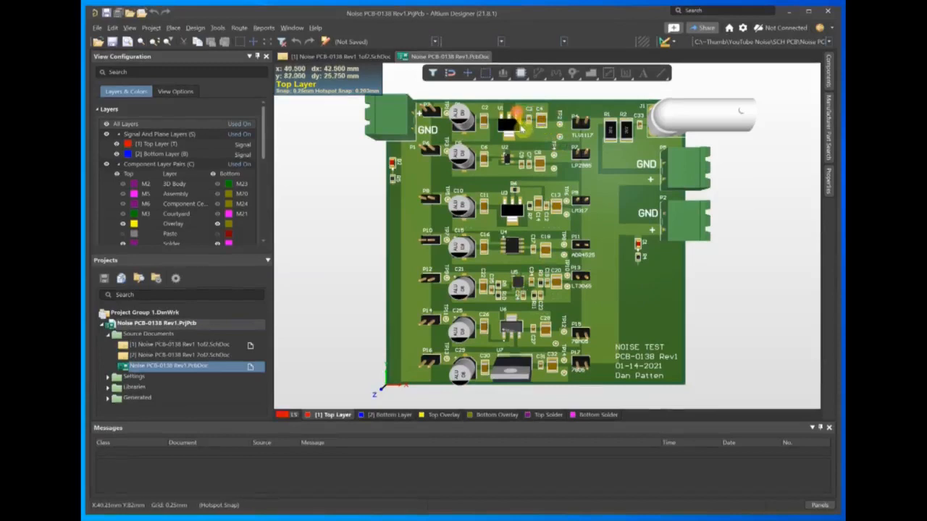
mouse_move(518, 163)
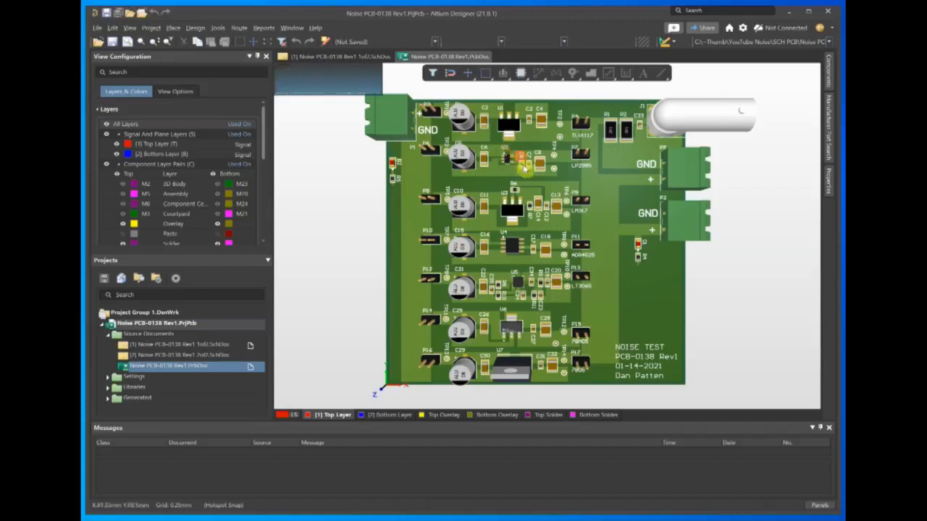
mouse_move(518, 221)
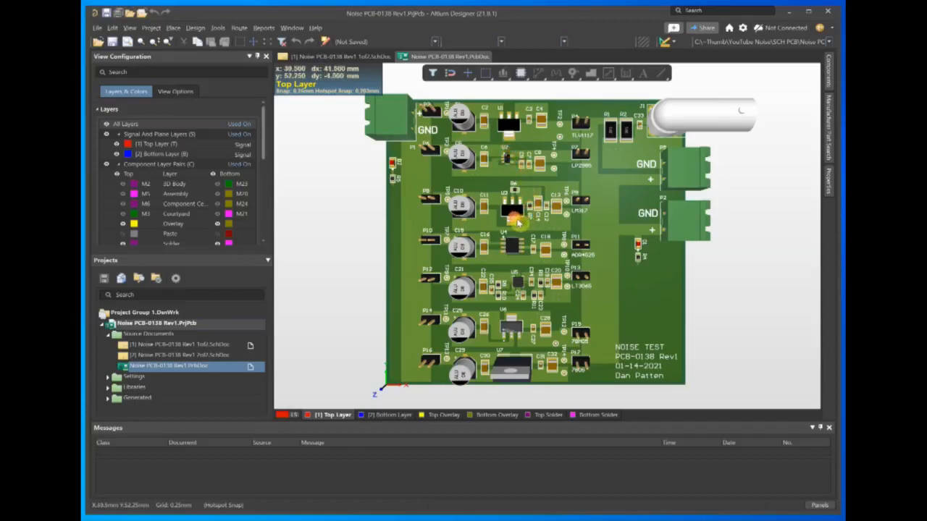
mouse_move(518, 246)
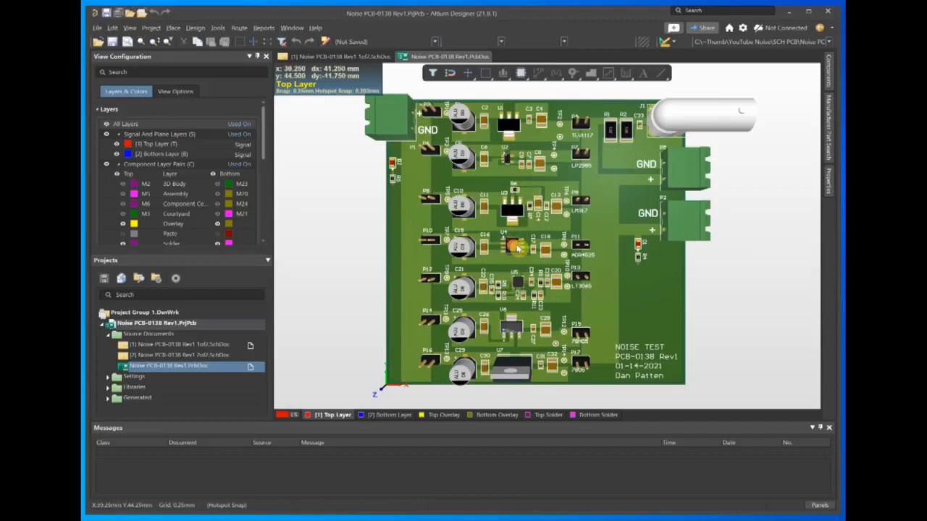
mouse_move(517, 246)
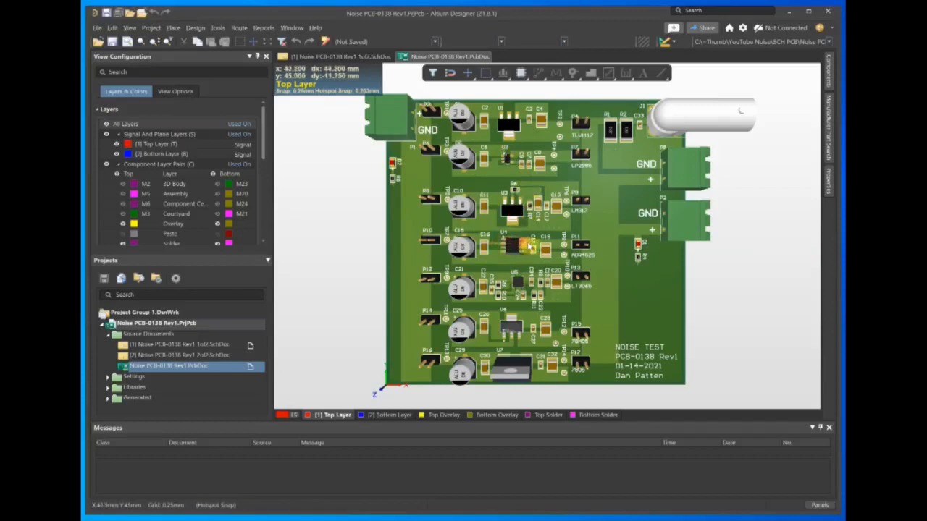
mouse_move(565, 242)
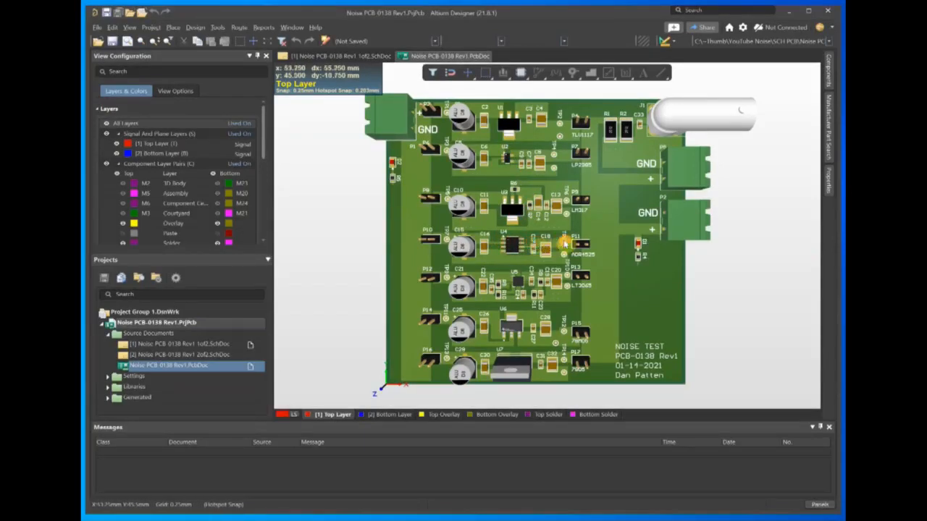
mouse_move(543, 249)
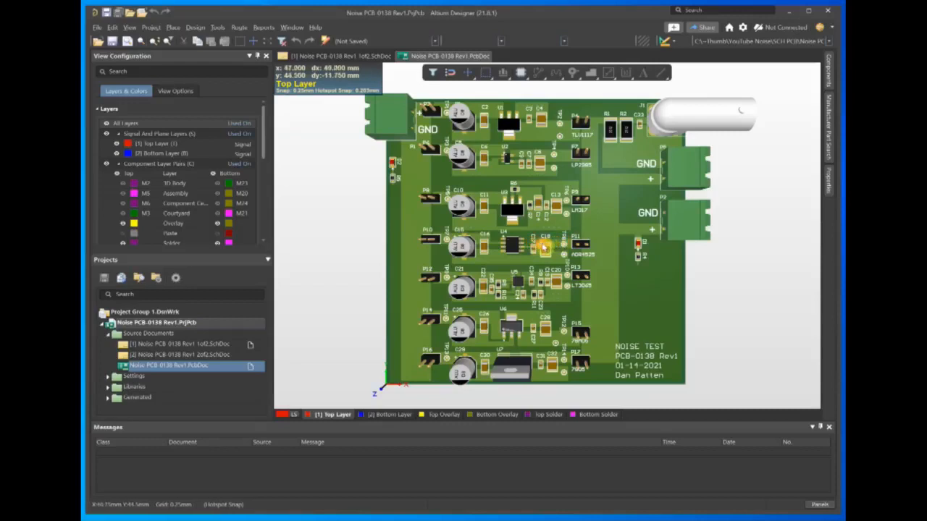
mouse_move(545, 247)
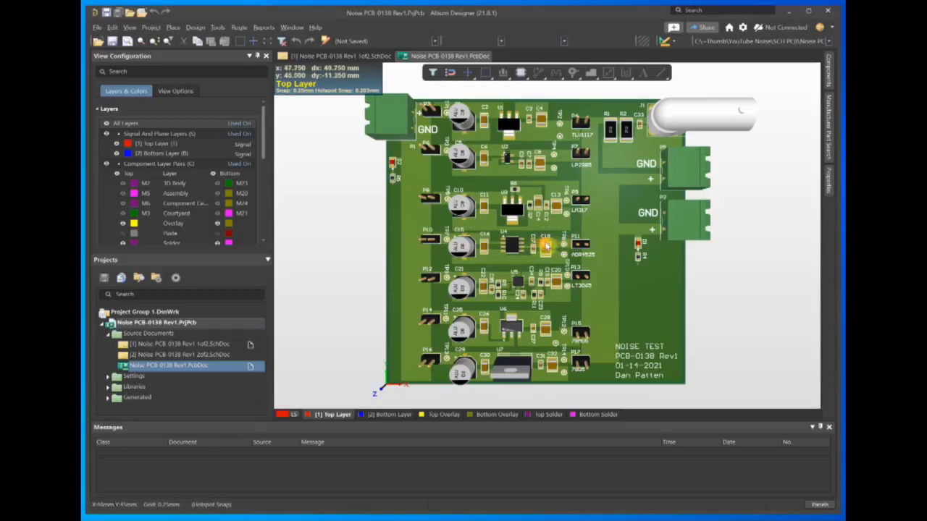
mouse_move(525, 286)
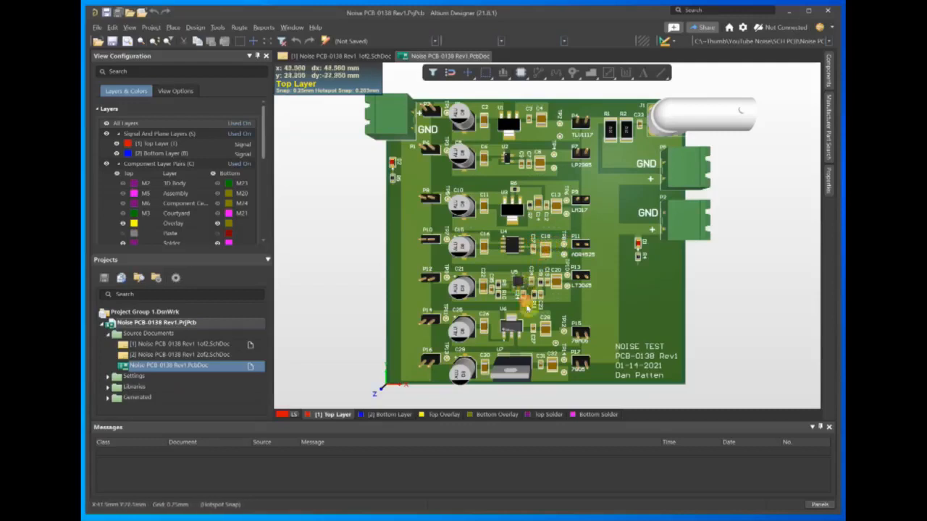
mouse_move(536, 355)
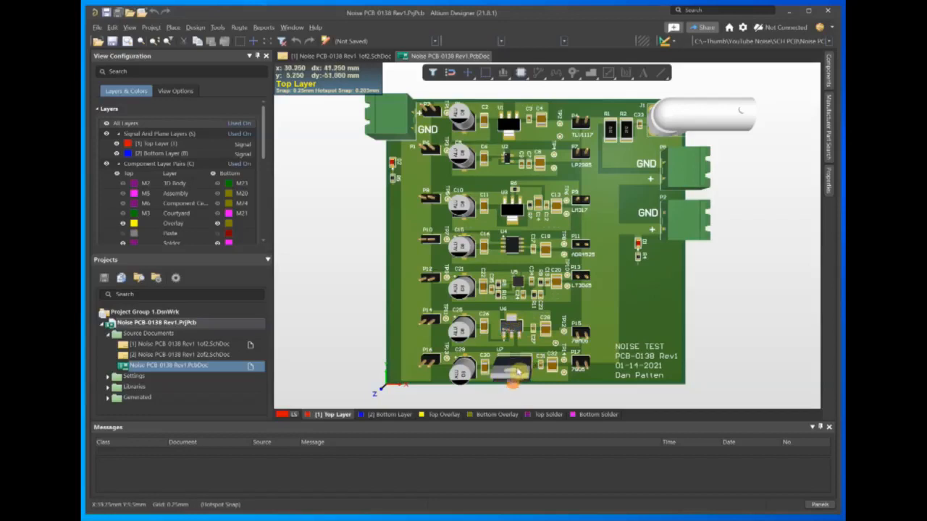
mouse_move(516, 278)
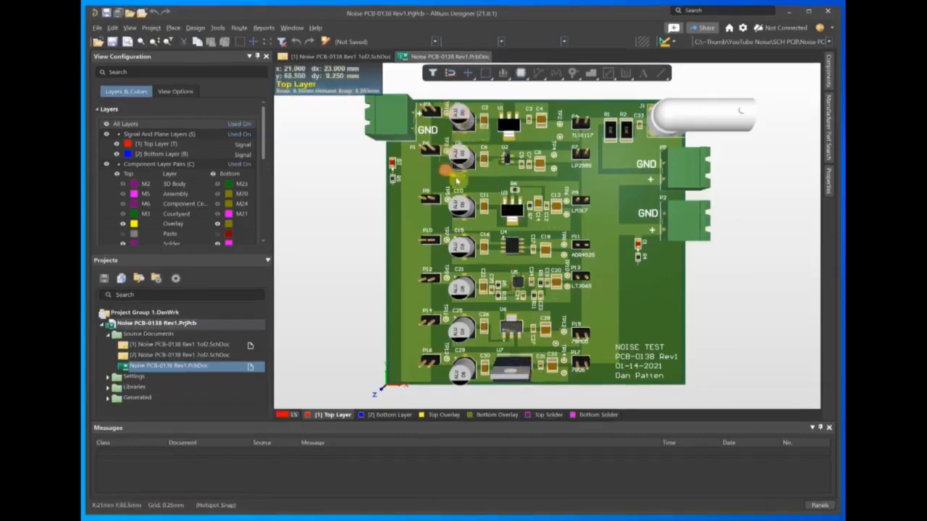
mouse_move(464, 375)
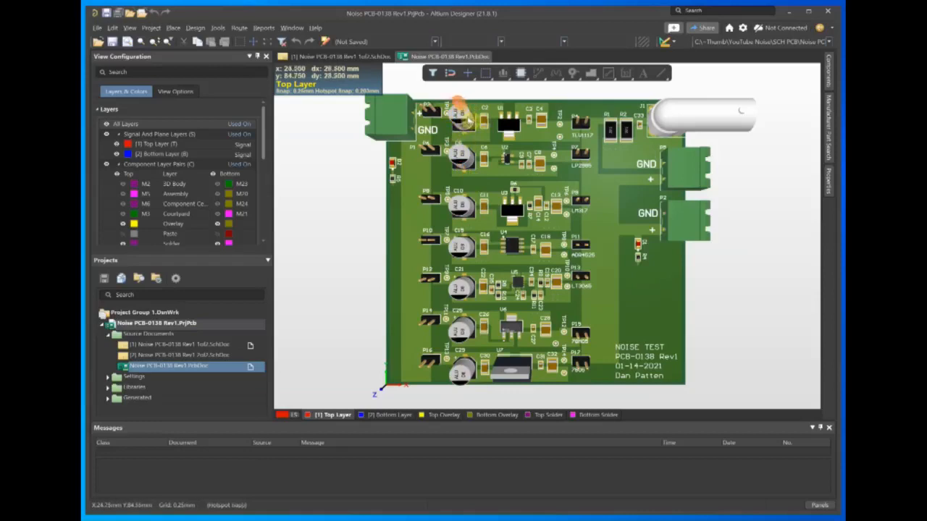
mouse_move(460, 131)
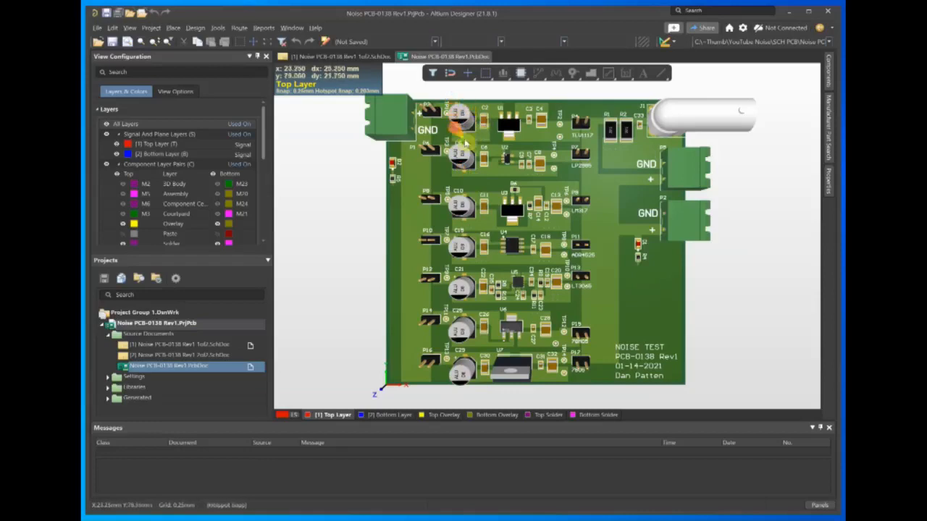
mouse_move(474, 134)
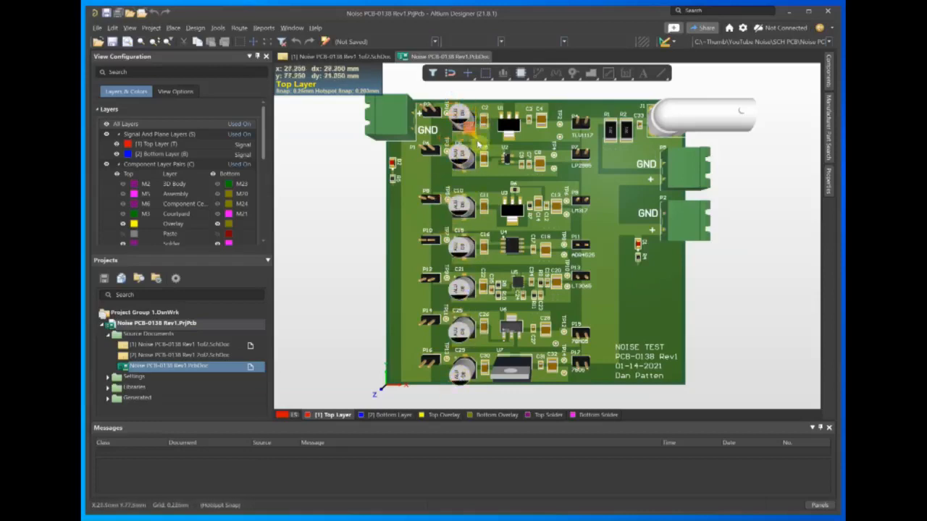
mouse_move(514, 351)
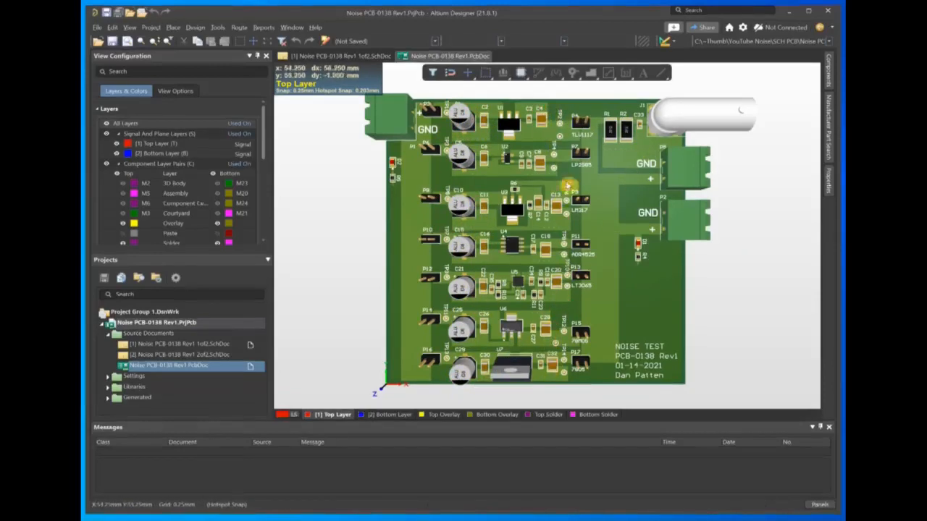
mouse_move(590, 329)
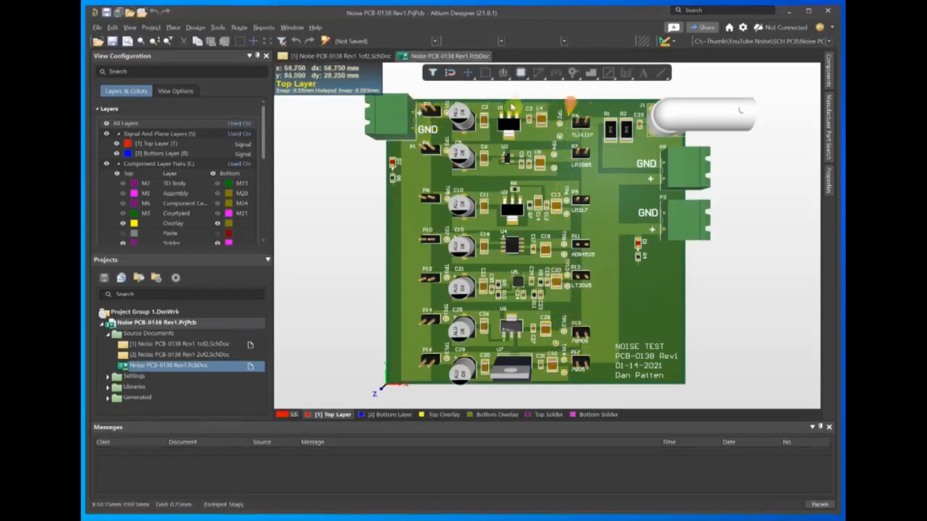
mouse_move(460, 311)
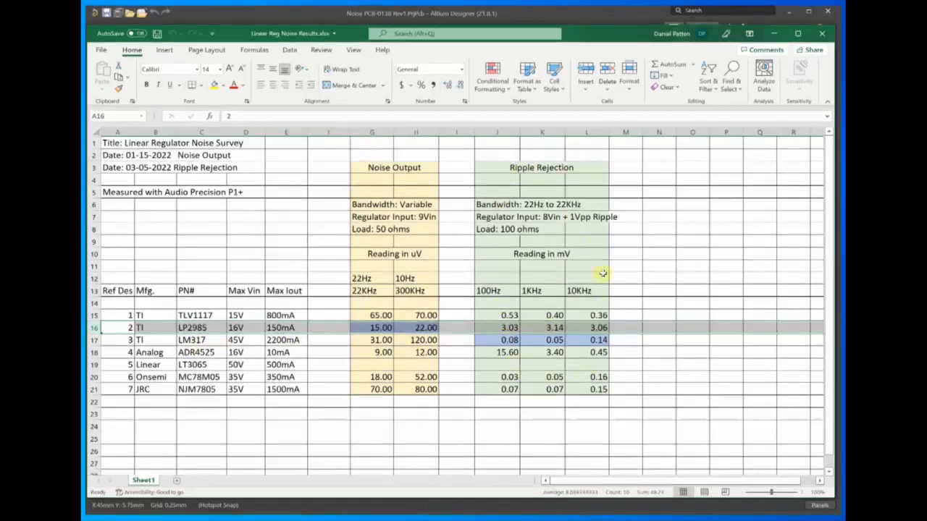
mouse_move(489, 224)
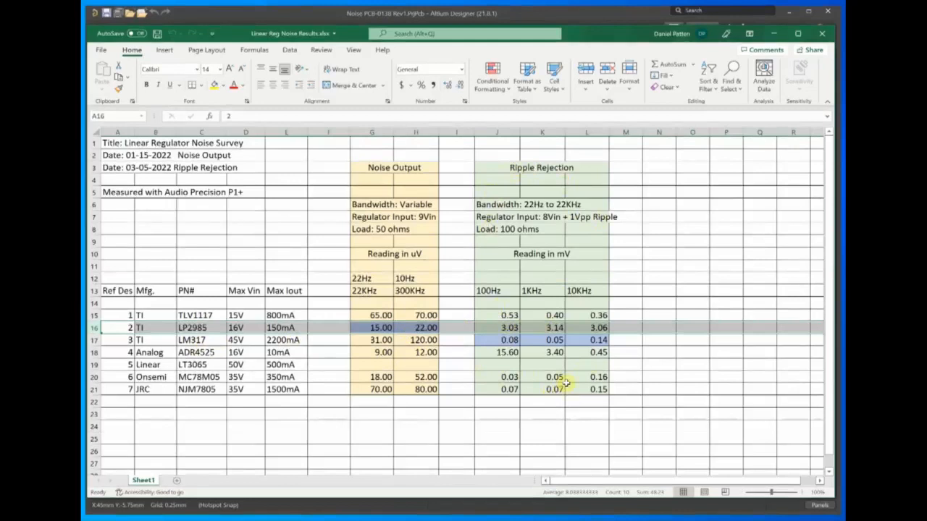
mouse_move(579, 354)
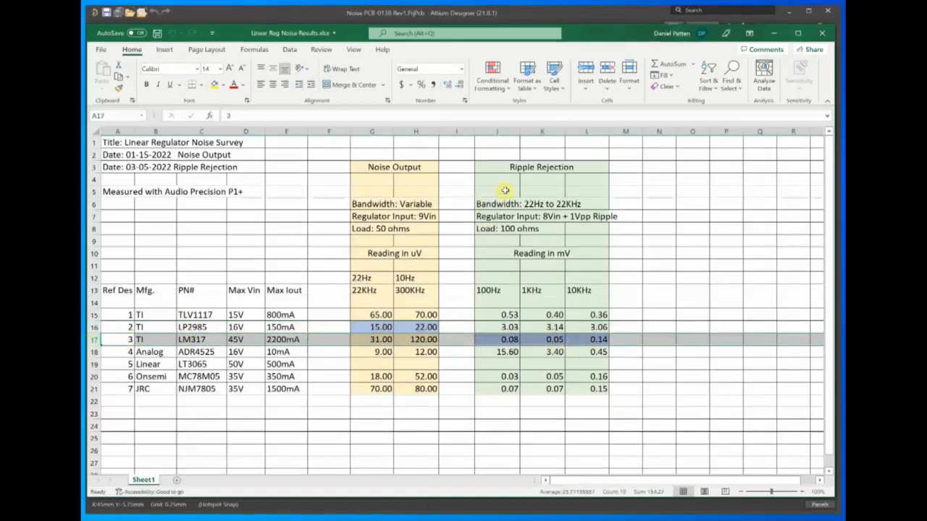
mouse_move(542, 339)
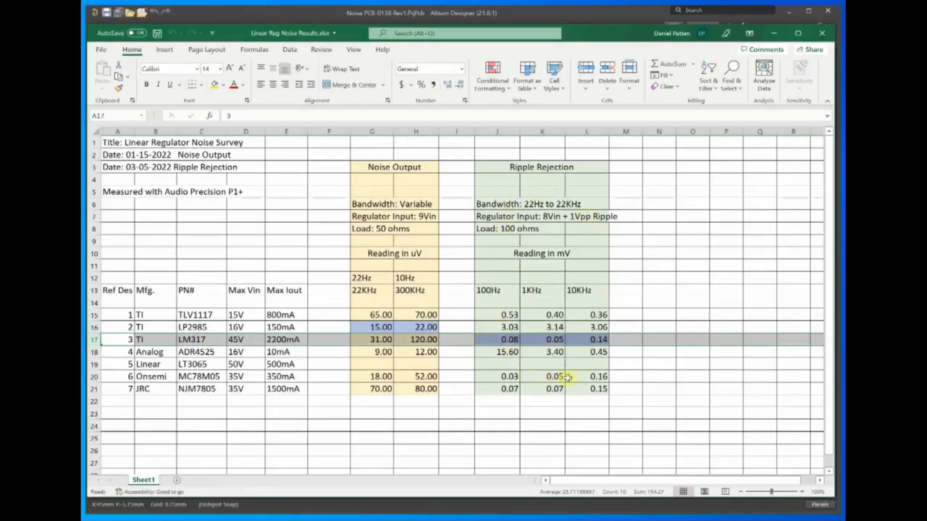
mouse_move(563, 282)
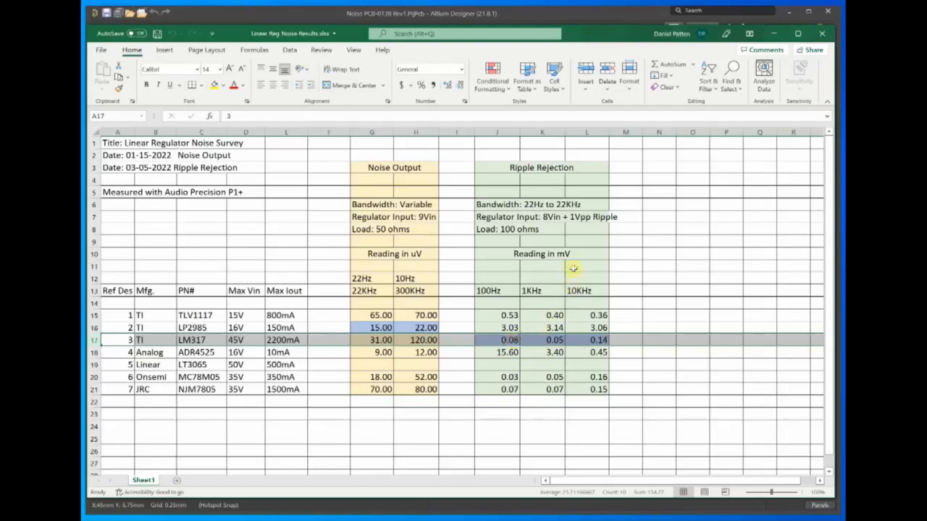
mouse_move(580, 231)
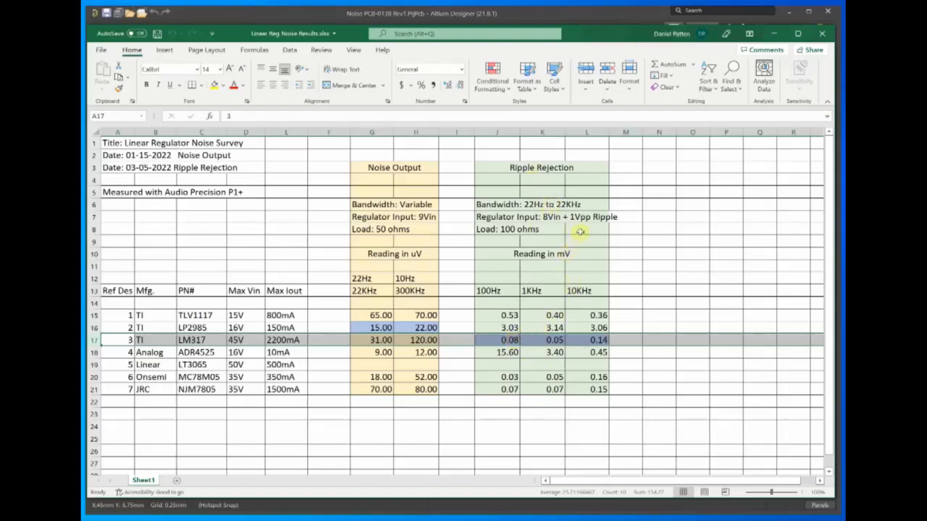